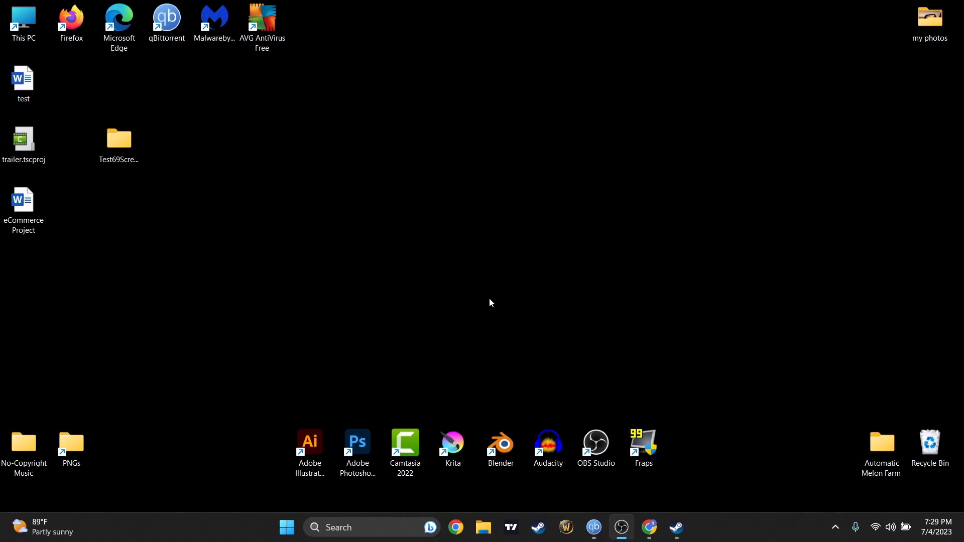
Launch the Steam client from the taskbar so the game library loads.
{"action": "left_click", "coordinate": [675, 527]}
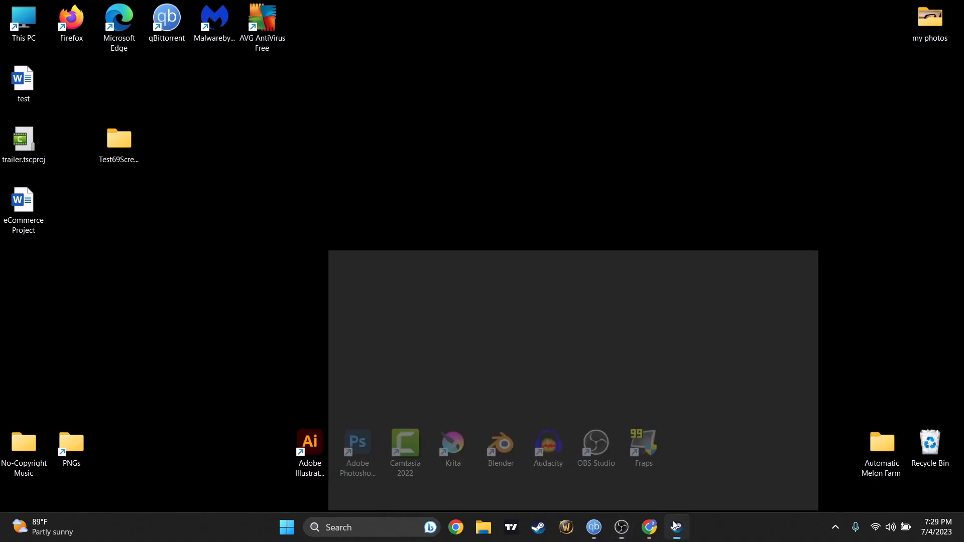
{"action": "left_click", "coordinate": [536, 527]}
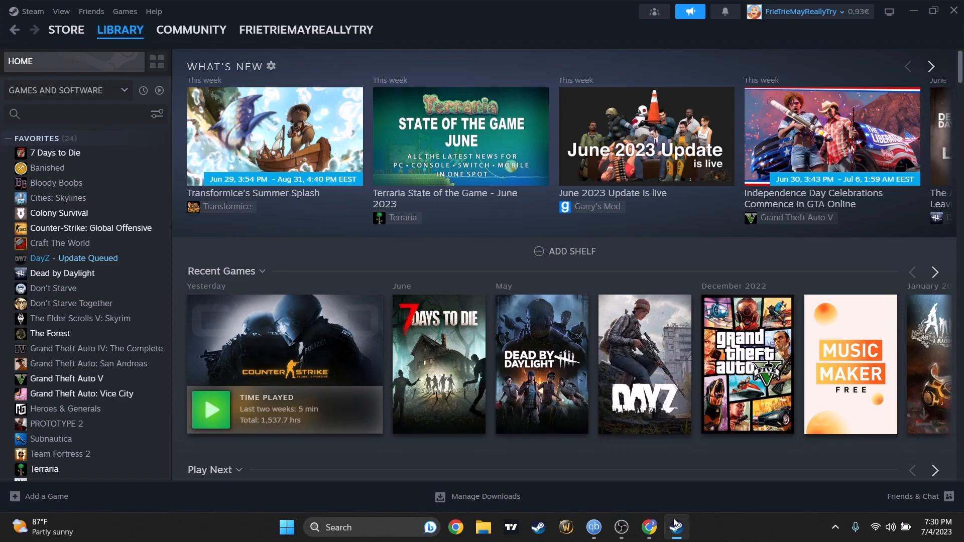
{"action": "mouse_move", "coordinate": [419, 393]}
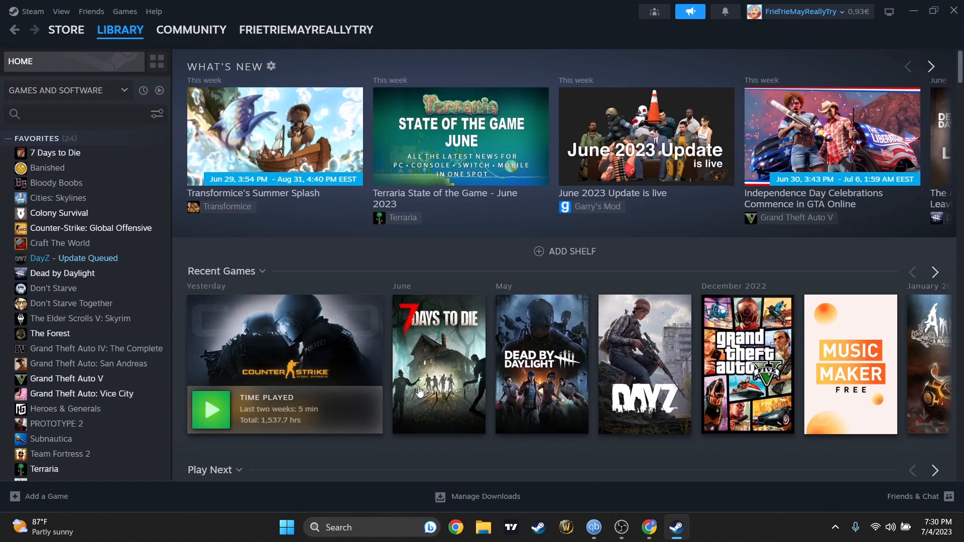
Reach the Notifications page of Steam Settings via the Steam menu.
{"action": "left_click", "coordinate": [31, 11]}
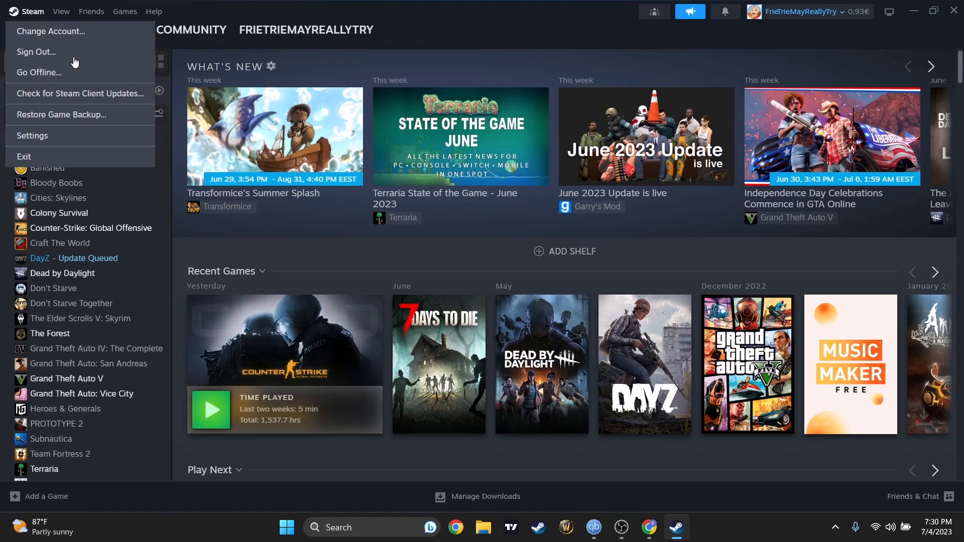
{"action": "left_click", "coordinate": [32, 135]}
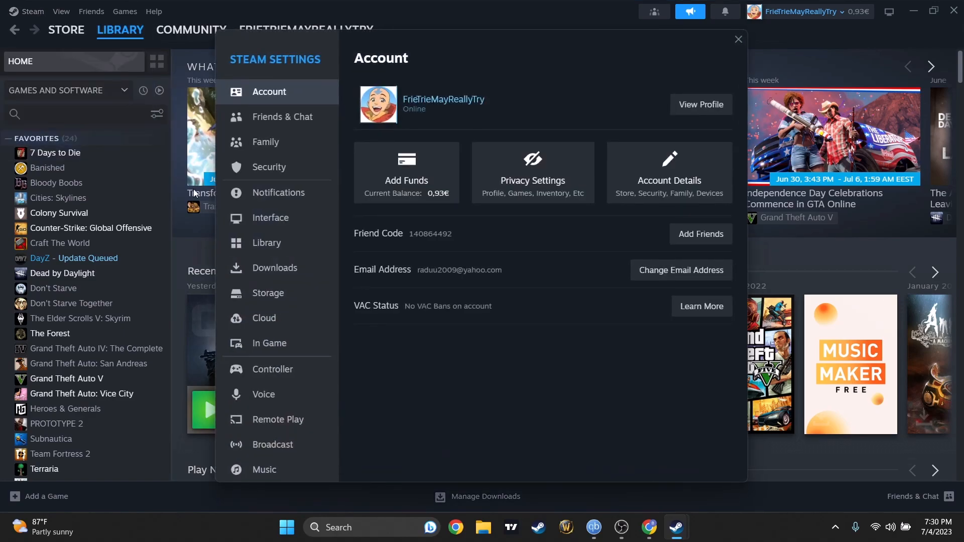
{"action": "mouse_move", "coordinate": [277, 167]}
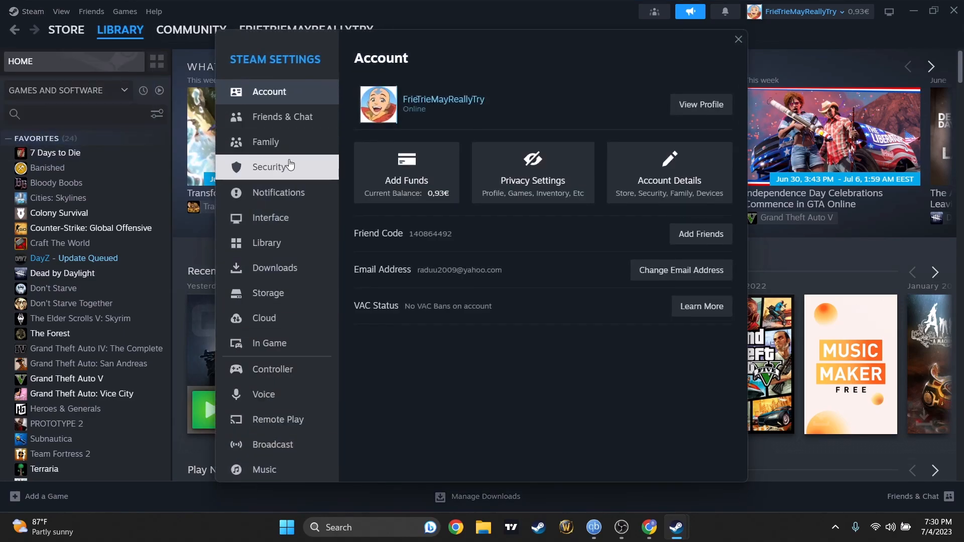
{"action": "mouse_move", "coordinate": [268, 293]}
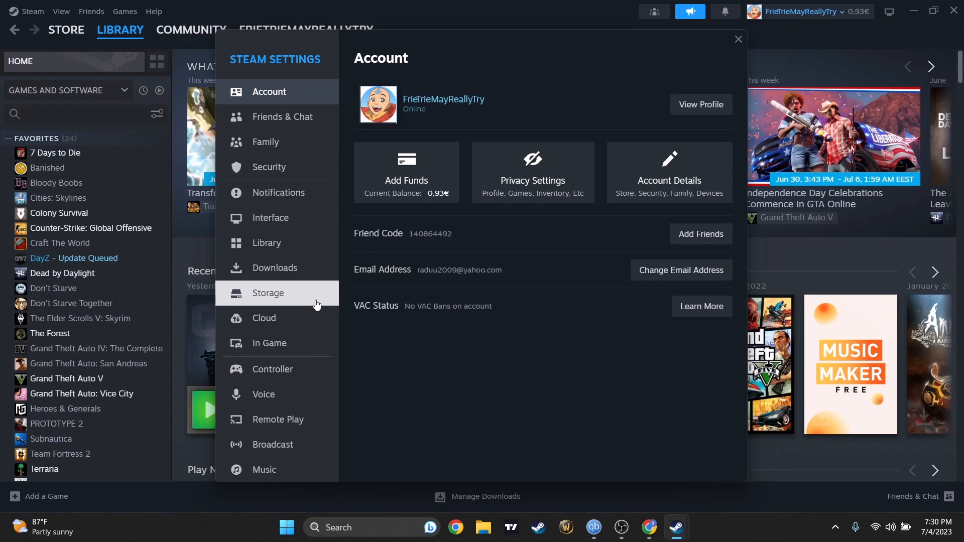
{"action": "mouse_move", "coordinate": [307, 326]}
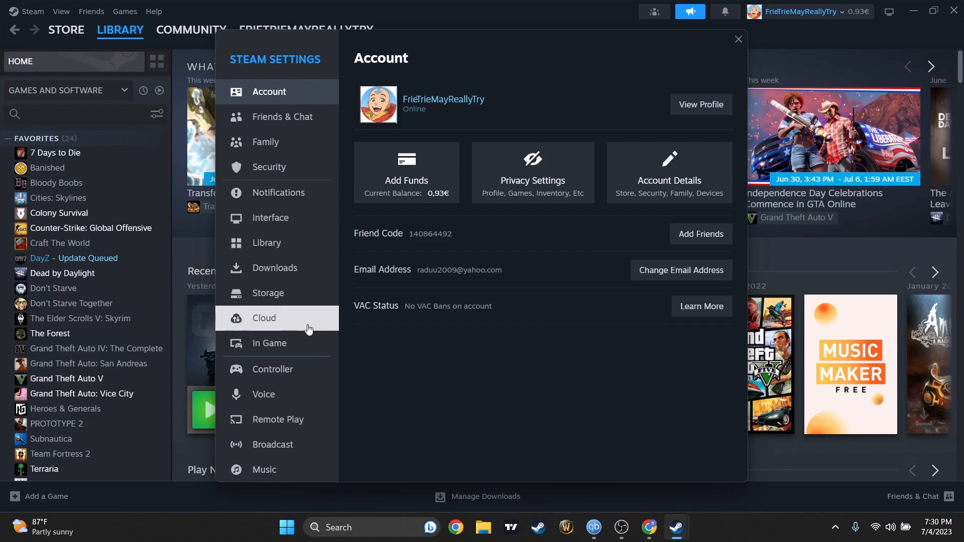
{"action": "left_click", "coordinate": [278, 193]}
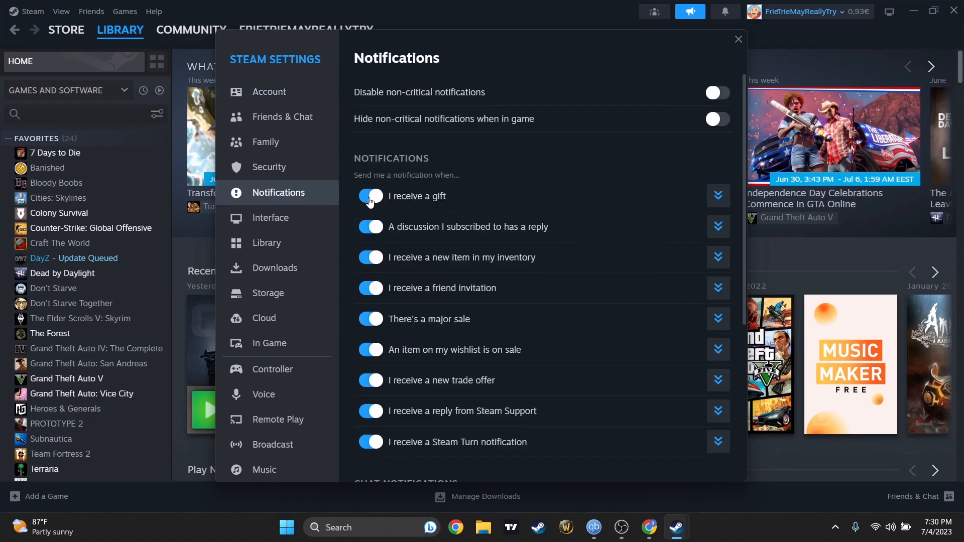
{"action": "left_click", "coordinate": [370, 196]}
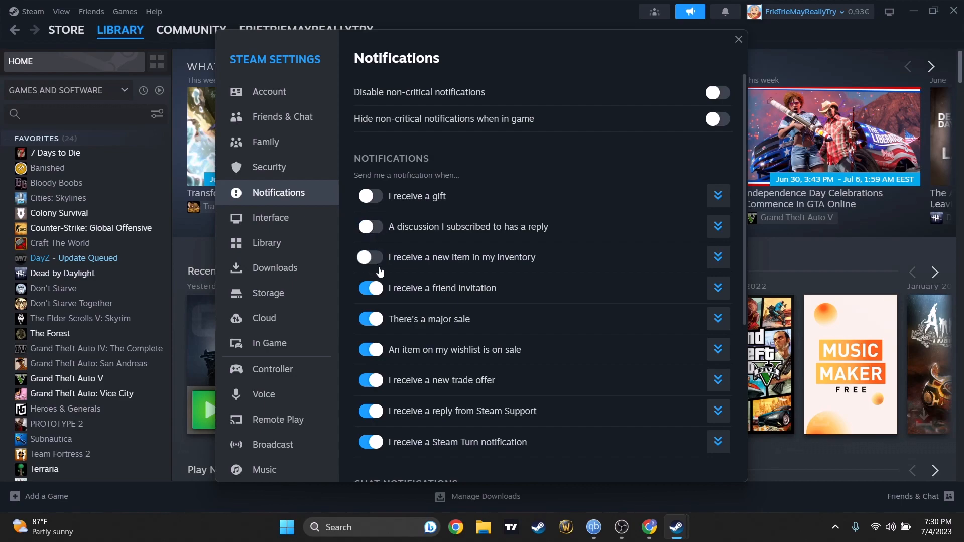
{"action": "left_click", "coordinate": [370, 288]}
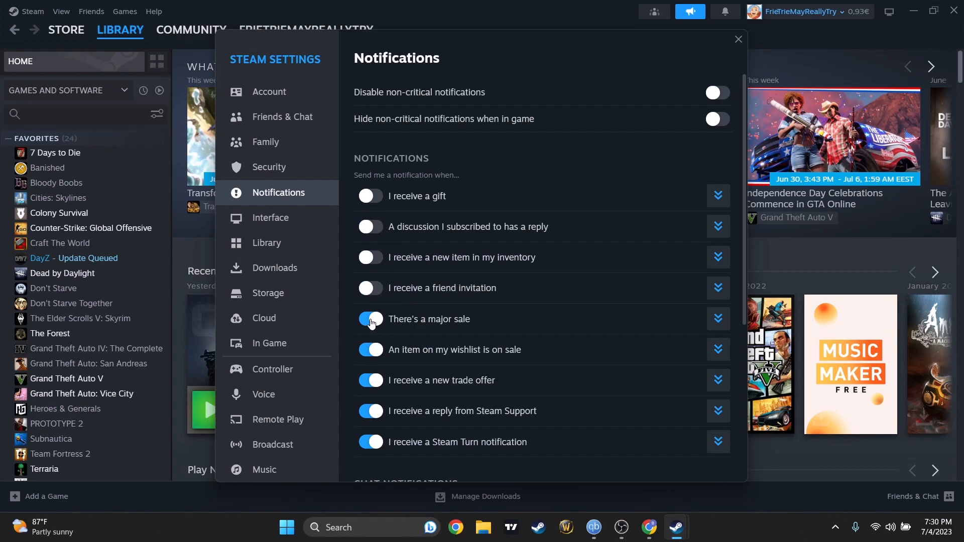
{"action": "left_click", "coordinate": [370, 318]}
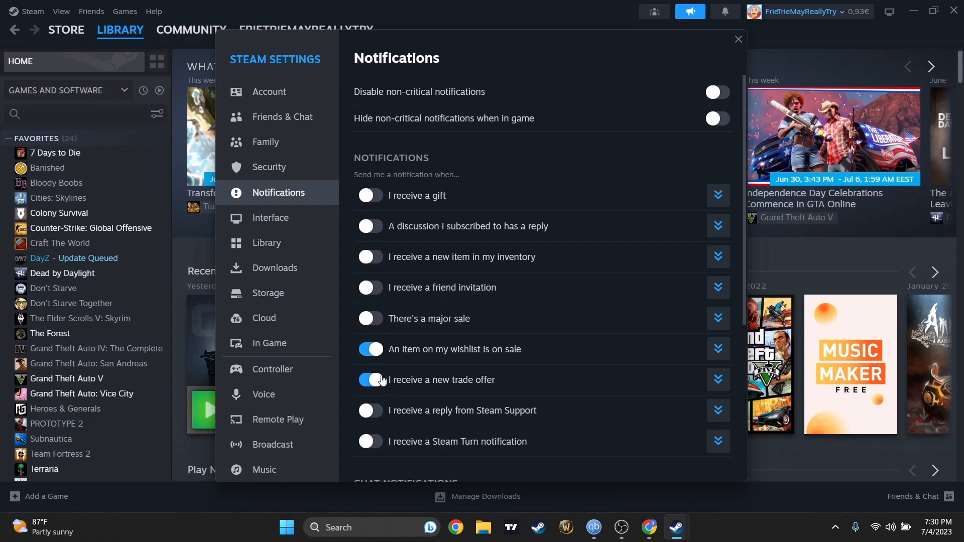
{"action": "scroll", "scroll_direction": "down", "scroll_amount": 3}
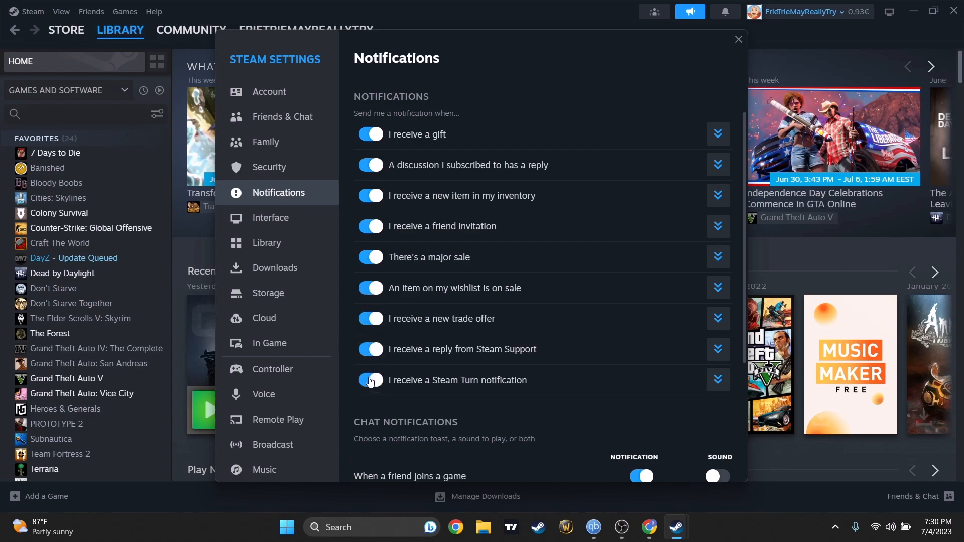
{"action": "scroll", "scroll_direction": "up", "scroll_amount": 3}
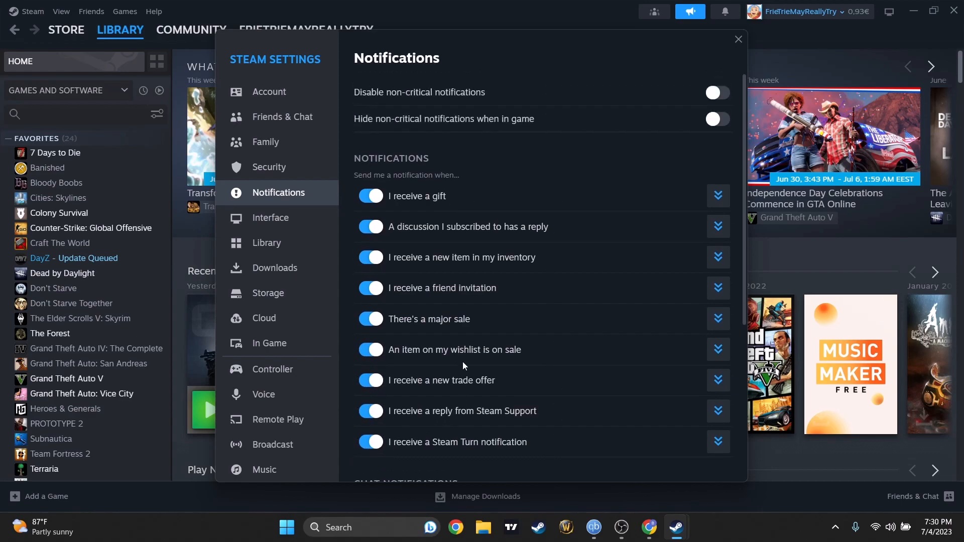
Switch on the Sound toggle for 'When a friend joins a game' under Chat Notifications.
{"action": "scroll", "scroll_direction": "down", "scroll_amount": 3}
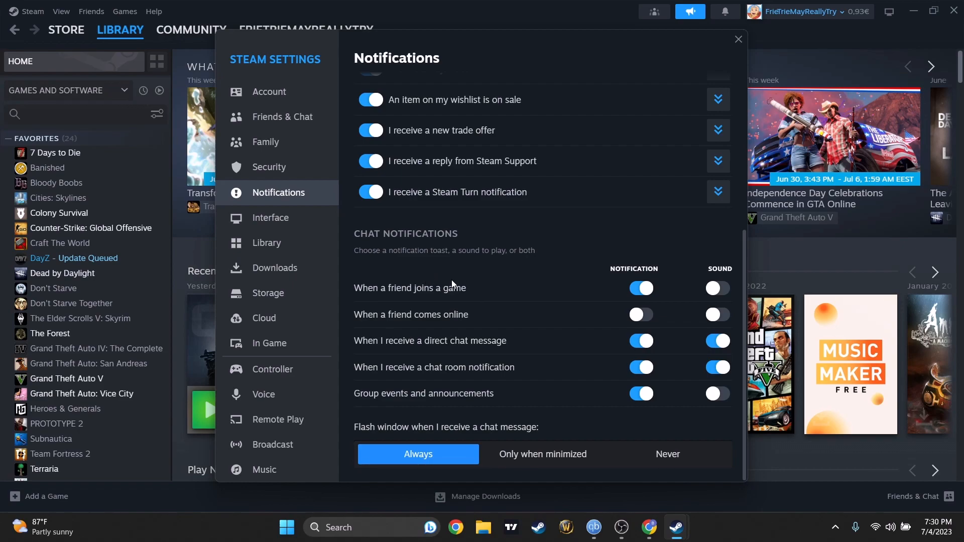
{"action": "mouse_move", "coordinate": [552, 283]}
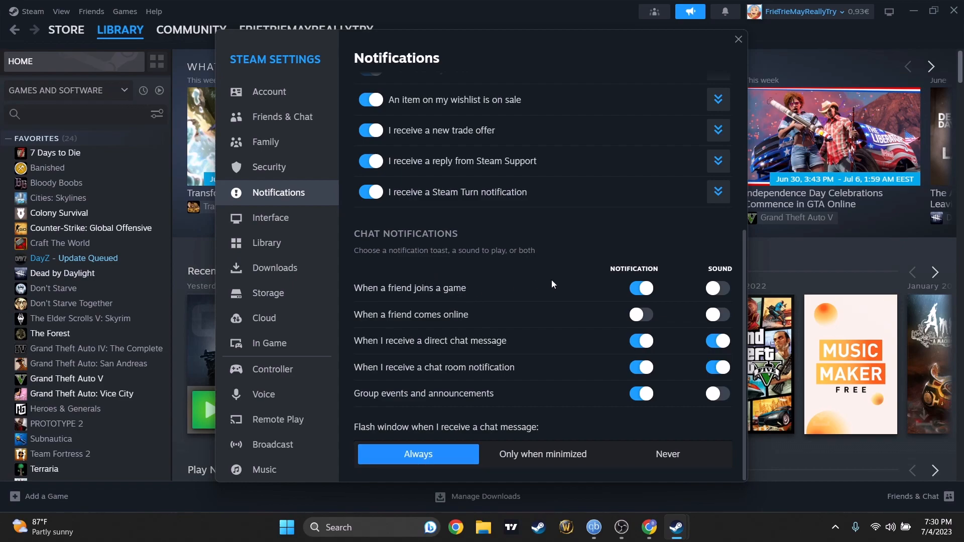
{"action": "mouse_move", "coordinate": [675, 299]}
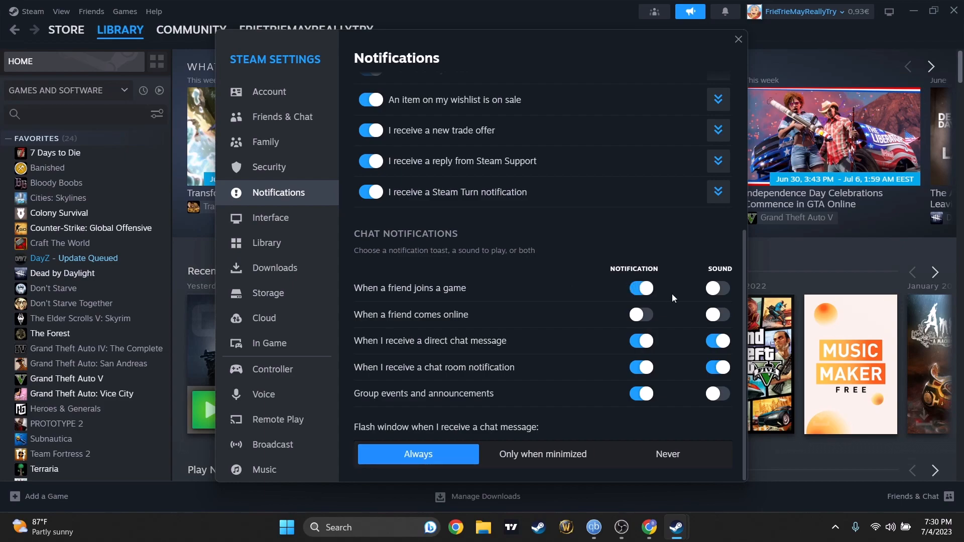
{"action": "left_click", "coordinate": [716, 288]}
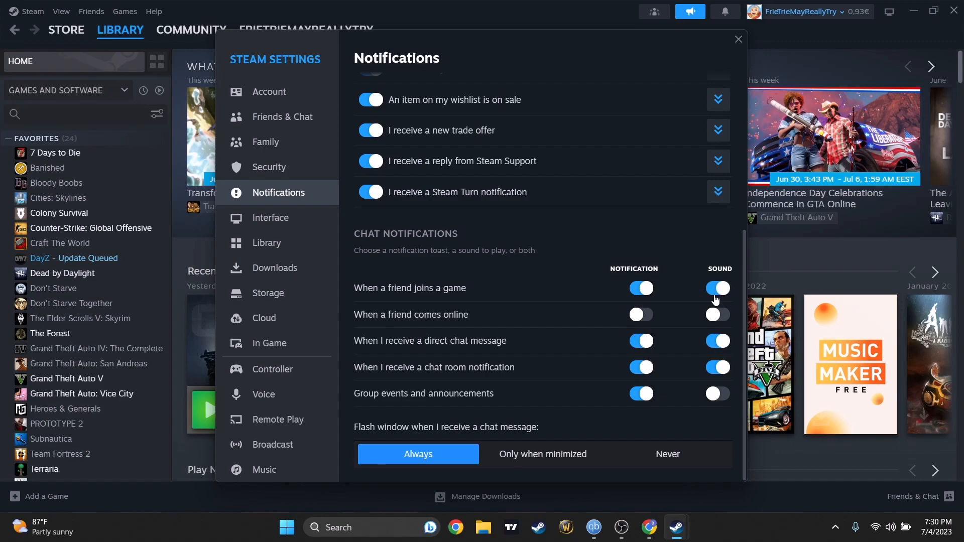
{"action": "mouse_move", "coordinate": [629, 340]}
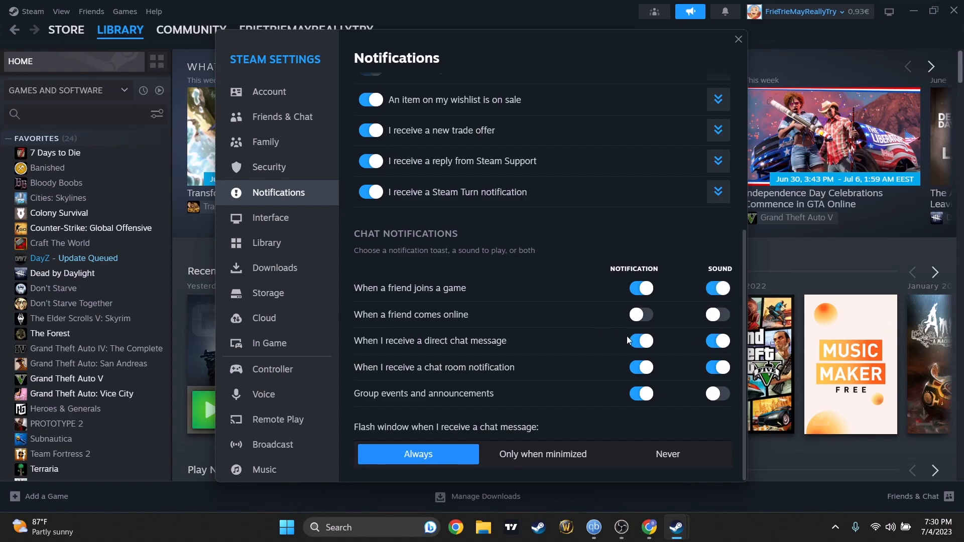
{"action": "scroll", "scroll_direction": "up", "scroll_amount": 3}
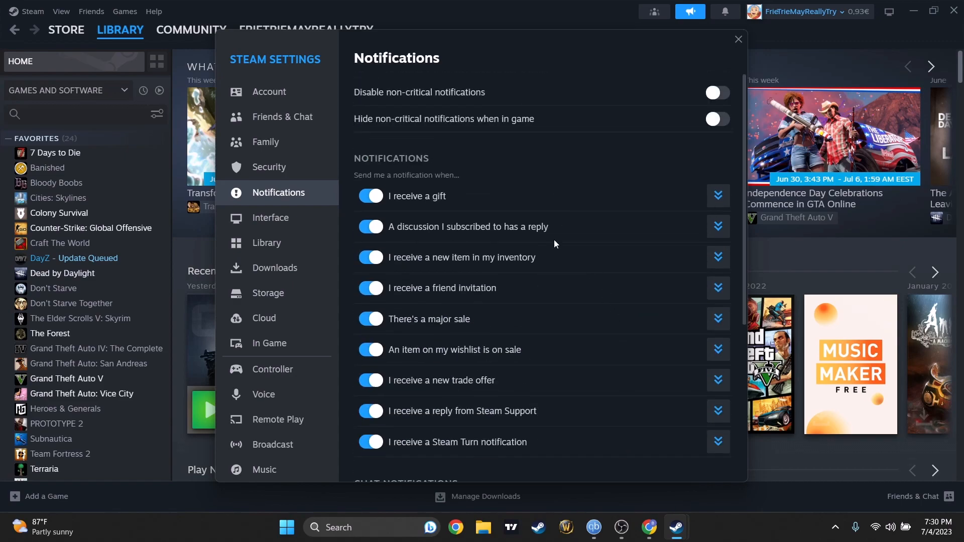
{"action": "mouse_move", "coordinate": [368, 124]}
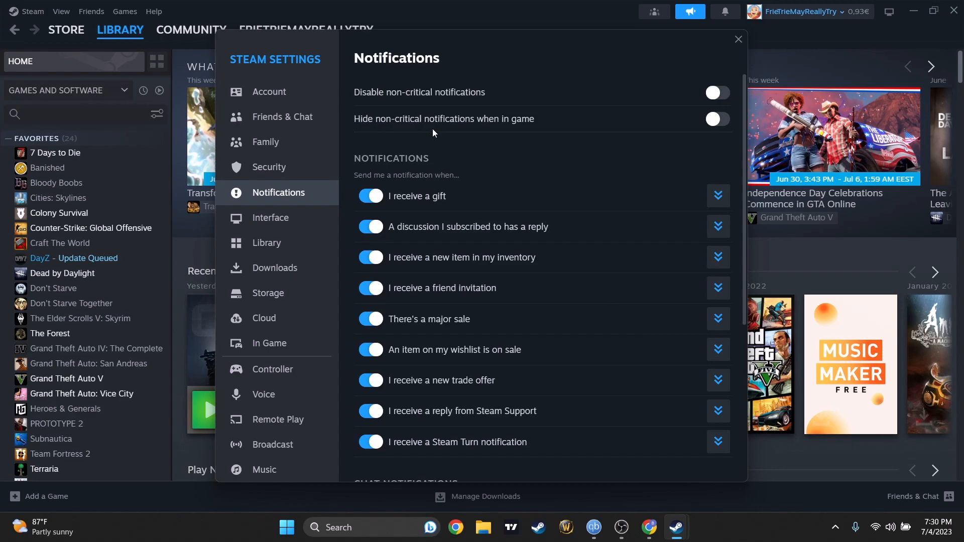
{"action": "left_click", "coordinate": [716, 118]}
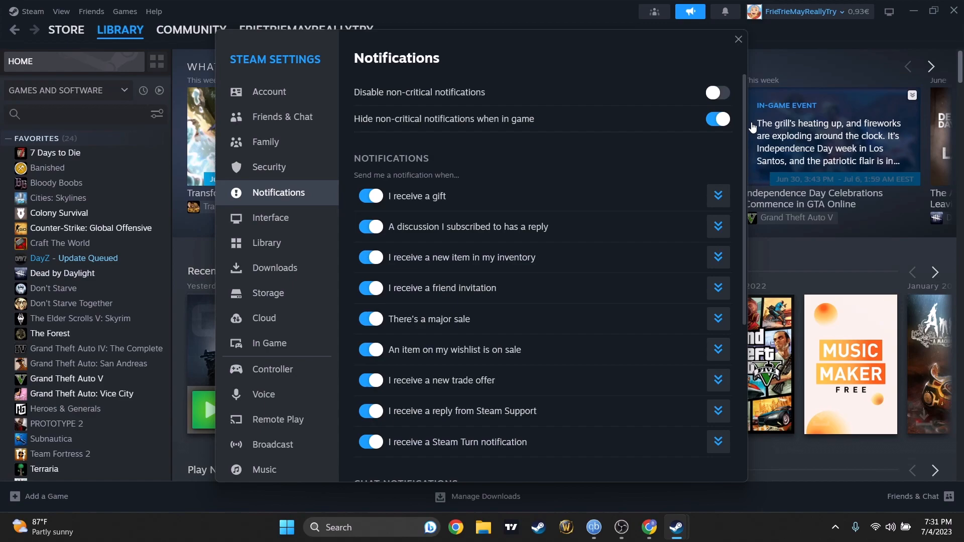
{"action": "left_click", "coordinate": [716, 119]}
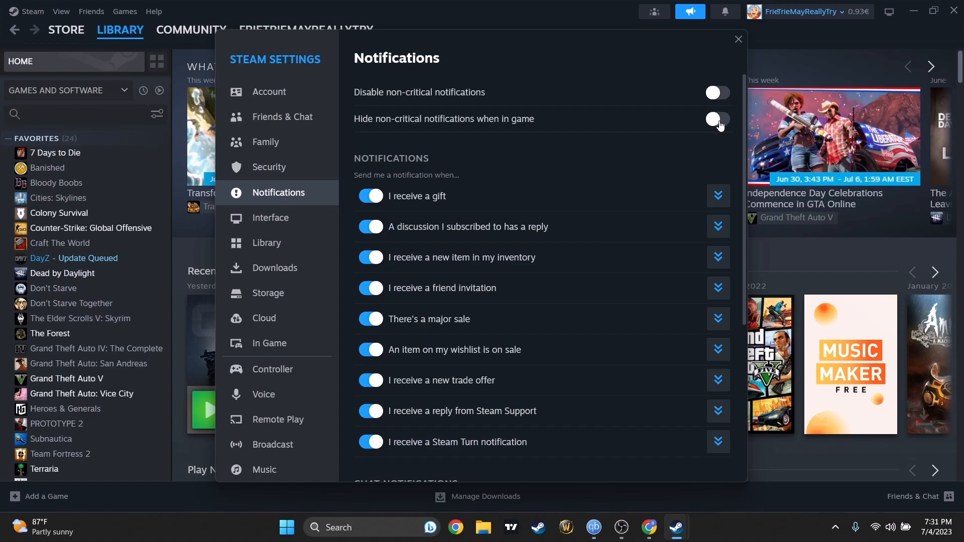
{"action": "scroll", "scroll_direction": "down", "scroll_amount": 3}
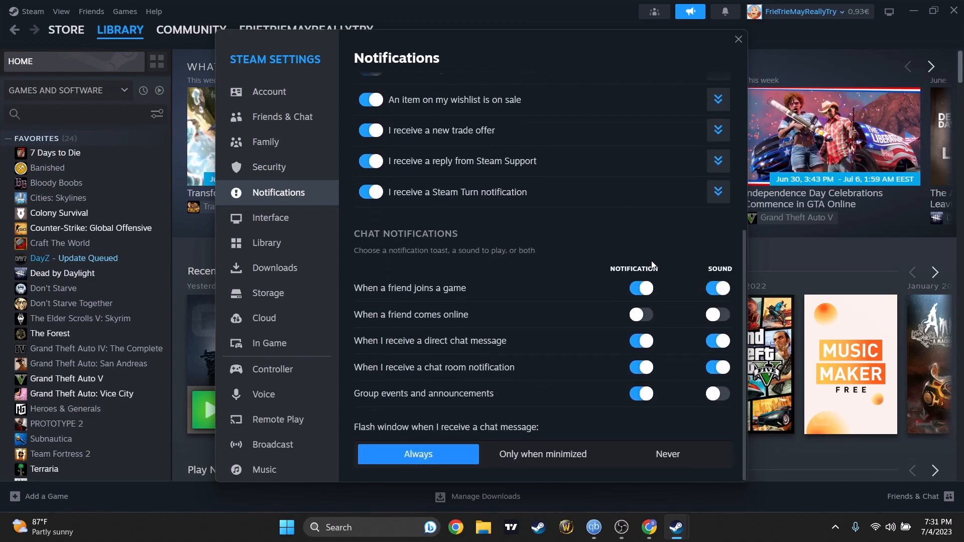
Enable 'When a friend comes online' notifications and mute all three chat notification sounds.
{"action": "left_click", "coordinate": [641, 314]}
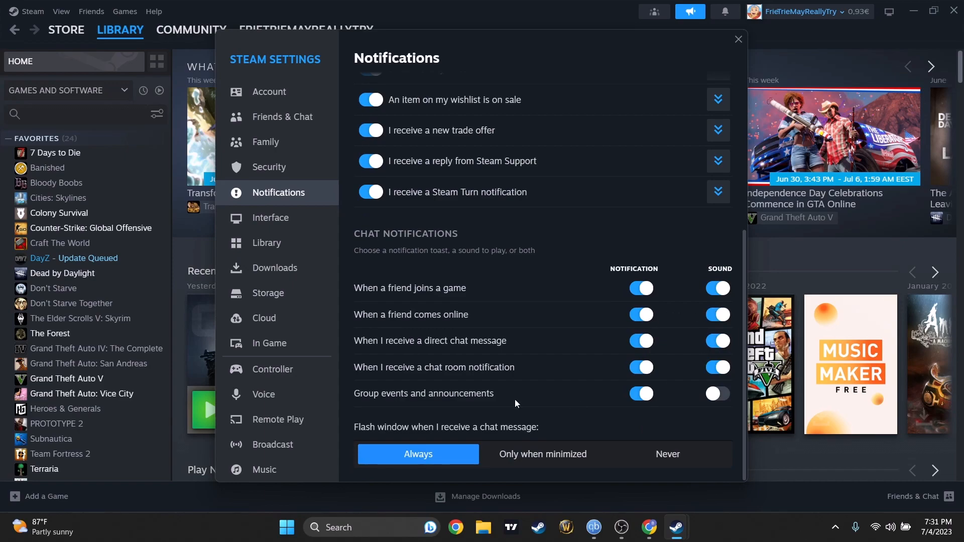
{"action": "left_click", "coordinate": [717, 314]}
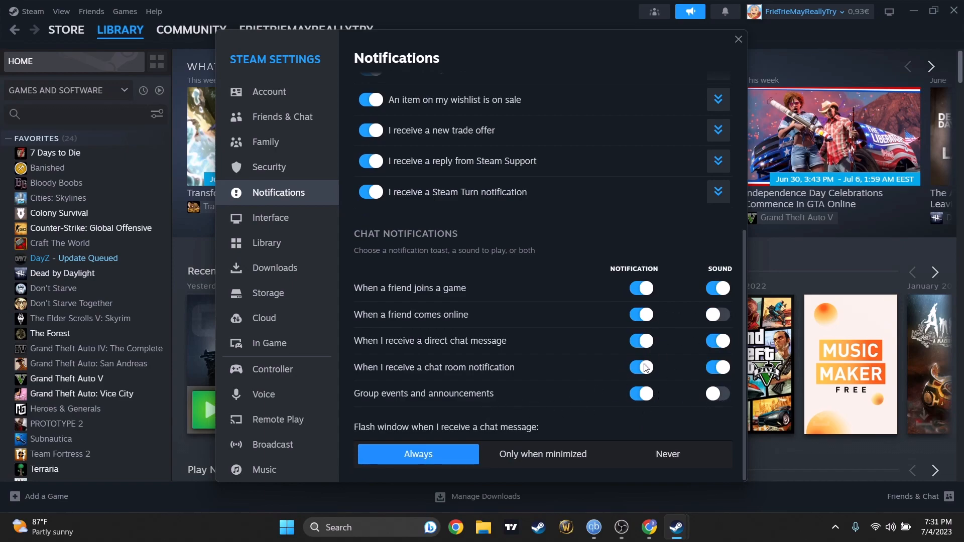
{"action": "left_click", "coordinate": [717, 289]}
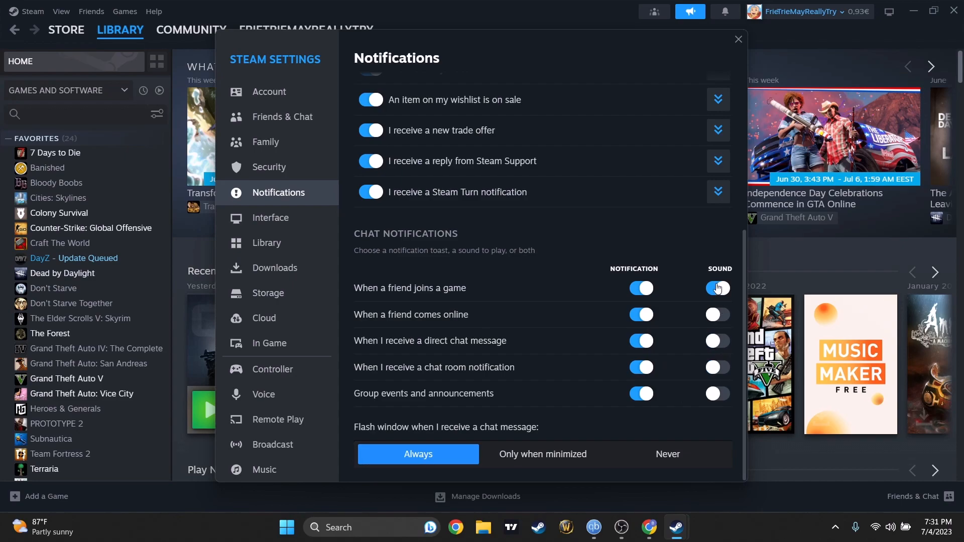
{"action": "left_click", "coordinate": [716, 289]}
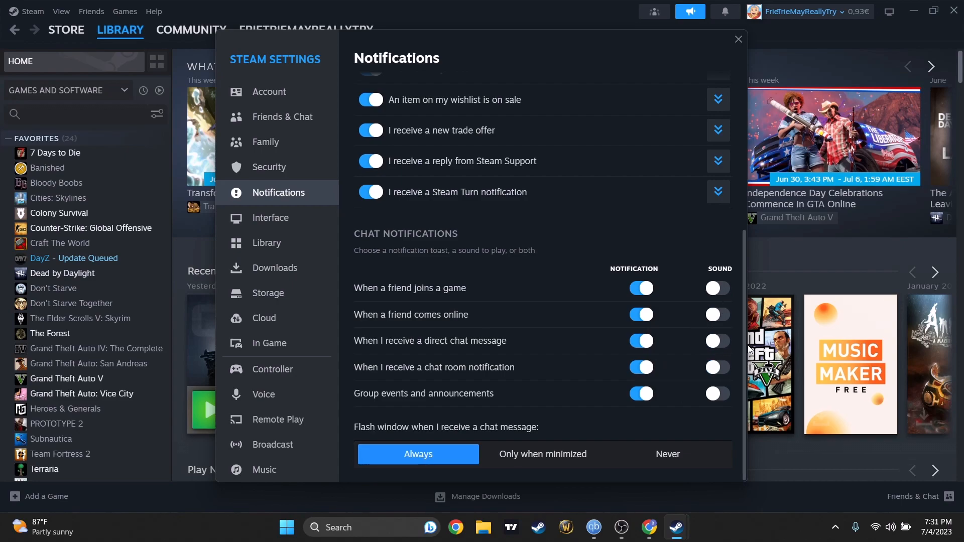
{"action": "scroll", "scroll_direction": "up", "scroll_amount": 3}
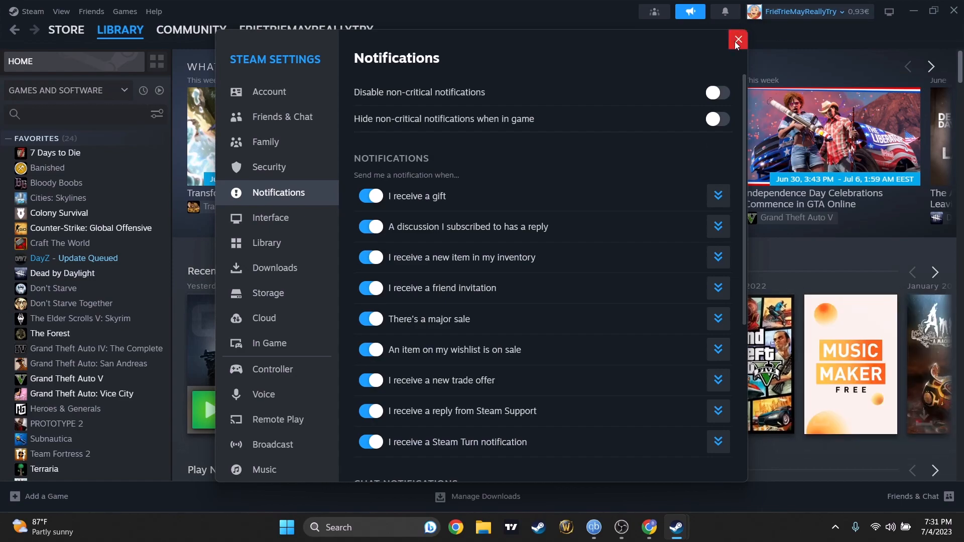
Close Steam Settings and return to the library view.
{"action": "left_click", "coordinate": [737, 40]}
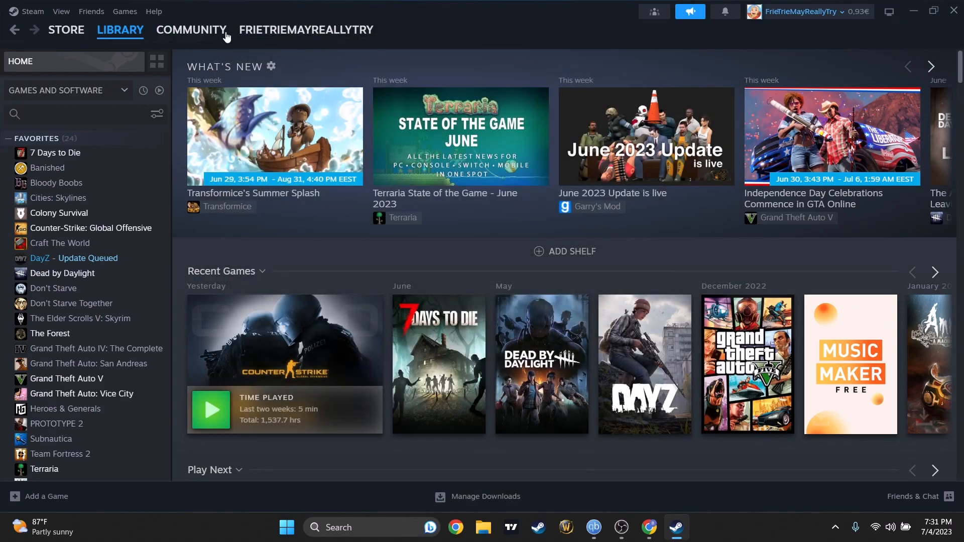
{"action": "left_click", "coordinate": [119, 29]}
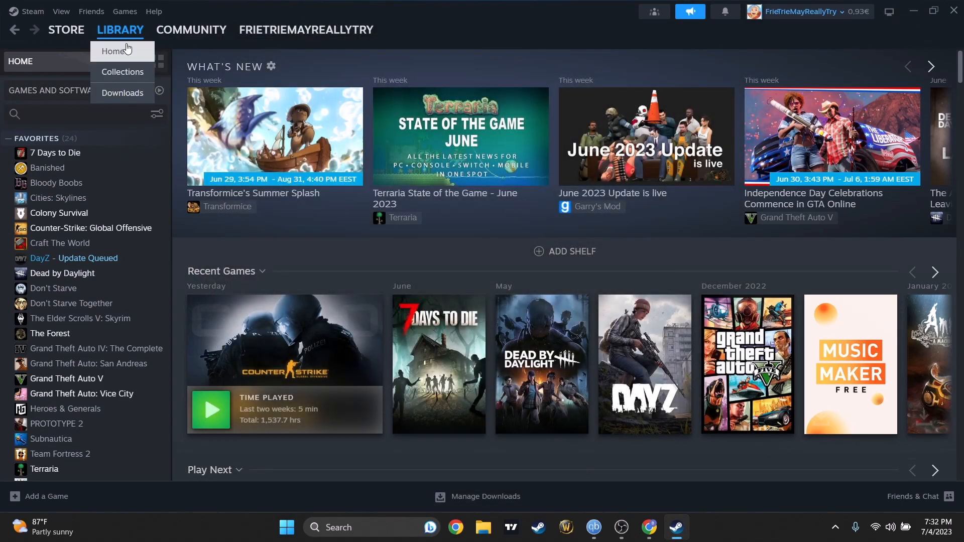